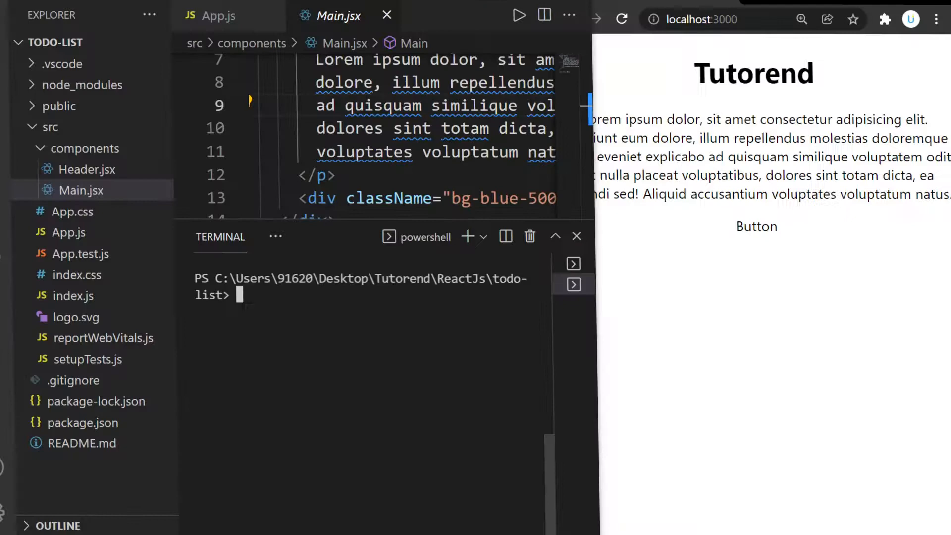
Install tailwindcss, postcss and autoprefixer as dev dependencies with npm install -D.
{"action": "type", "text": "npm install -D"}
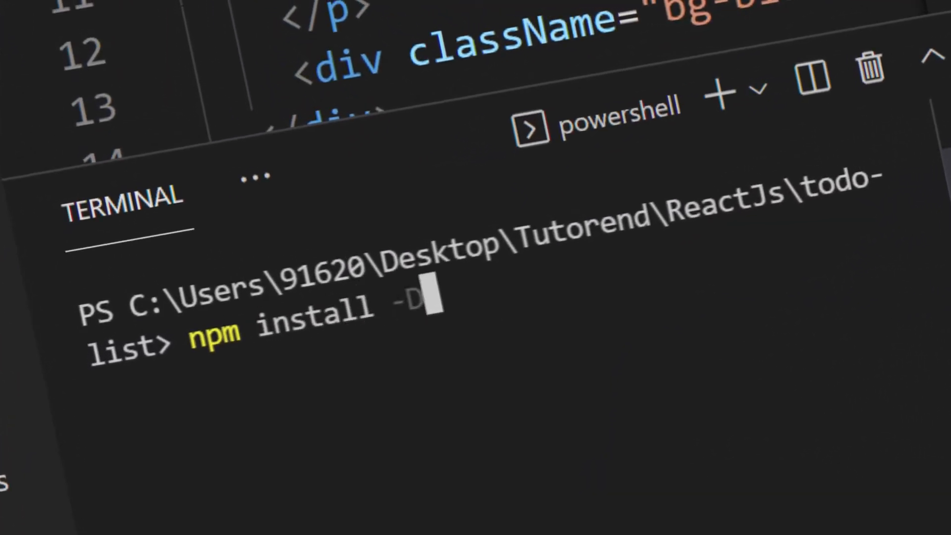
{"action": "type", "text": "tailwin"}
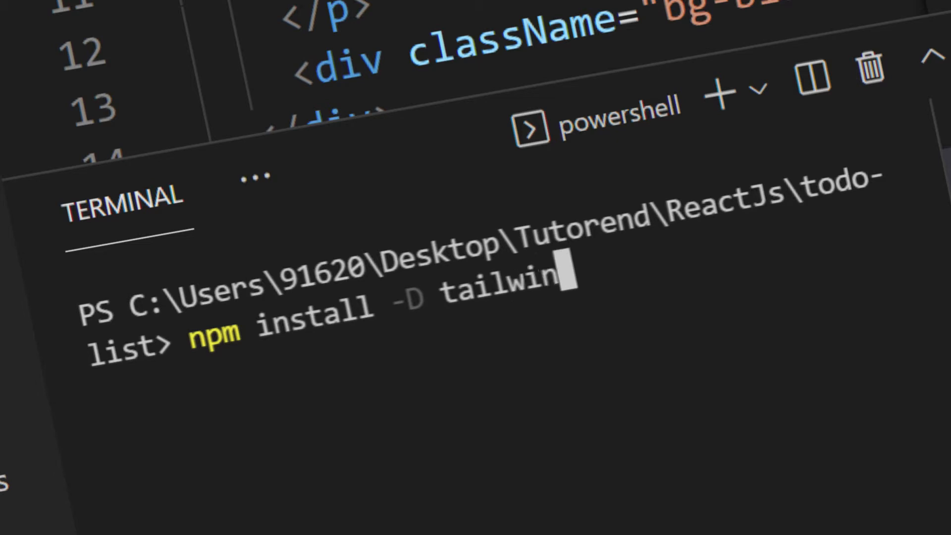
{"action": "type", "text": "dcss postcss autopr"}
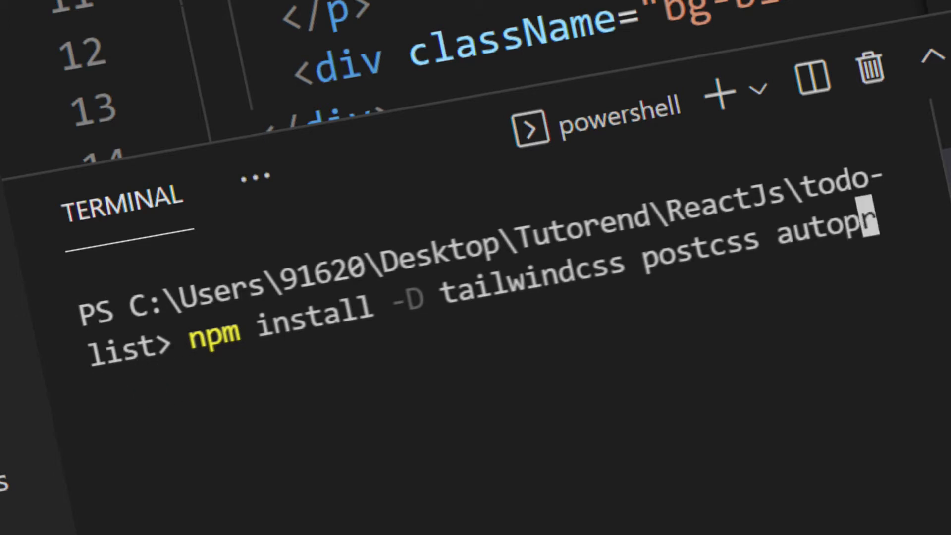
{"action": "type", "text": "efixer"}
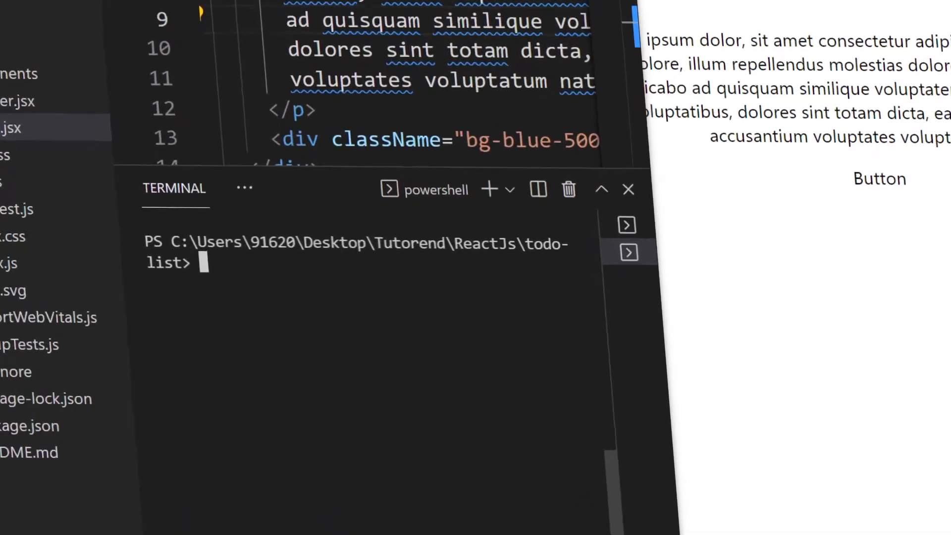
Run npx tailwindcss init -p and view the generated tailwind.config.js.
{"action": "type", "text": "npx tailw"}
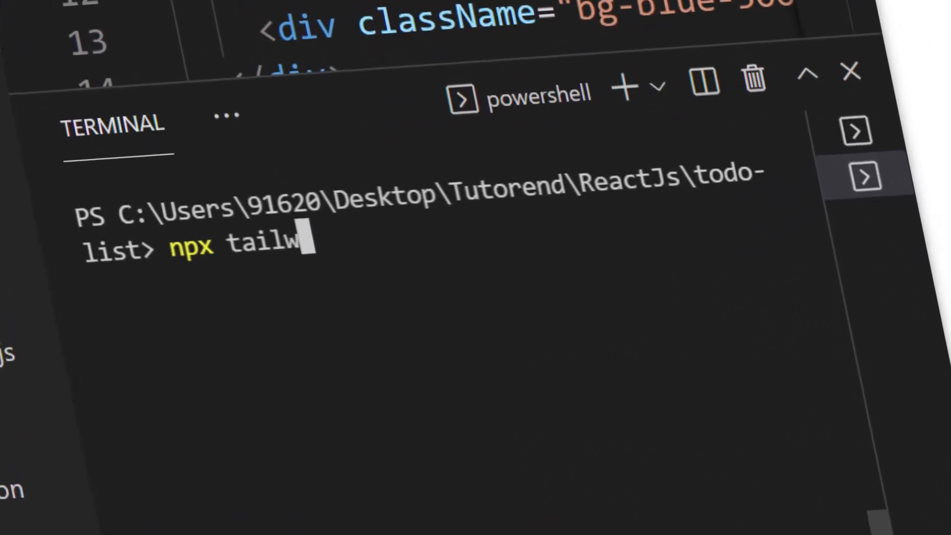
{"action": "type", "text": "indcss init -p"}
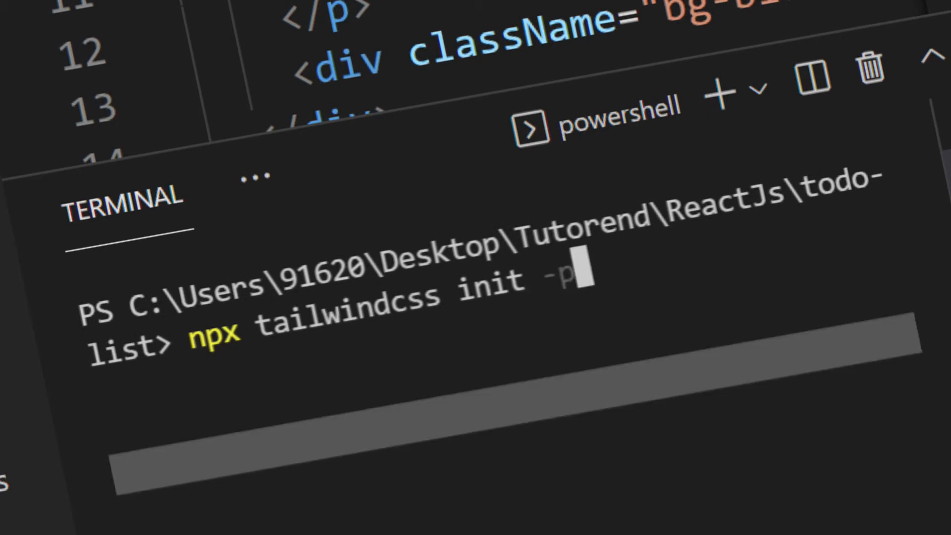
{"action": "type", "text": "j"}
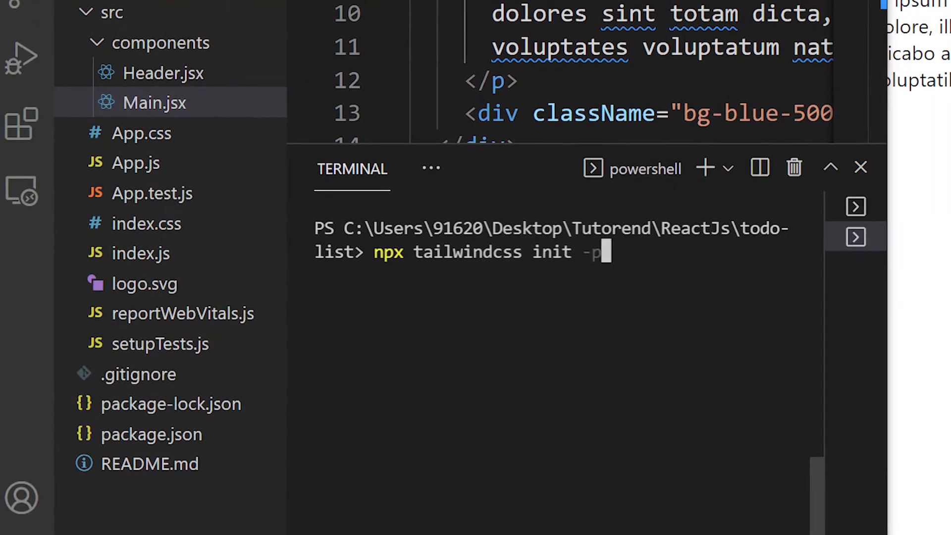
{"action": "key", "text": "Enter"}
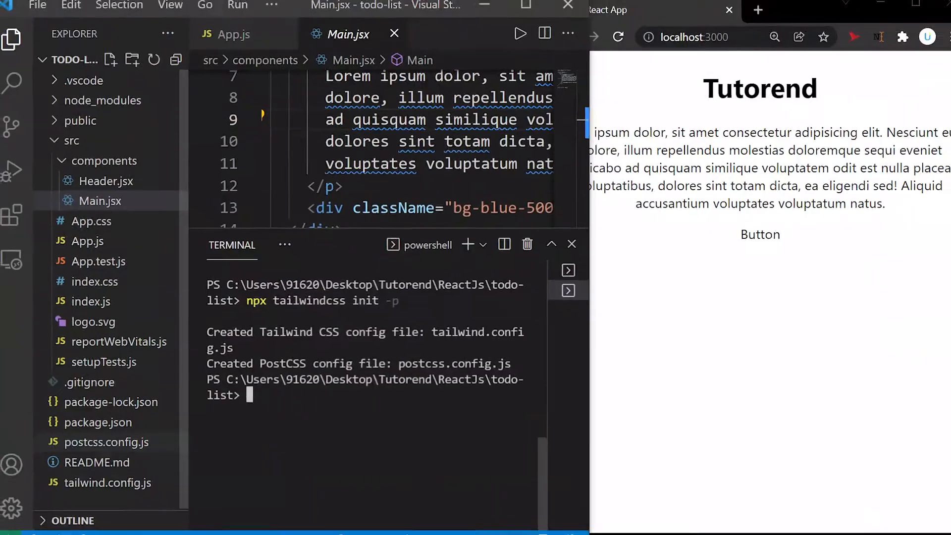
{"action": "left_click", "coordinate": [104, 480]}
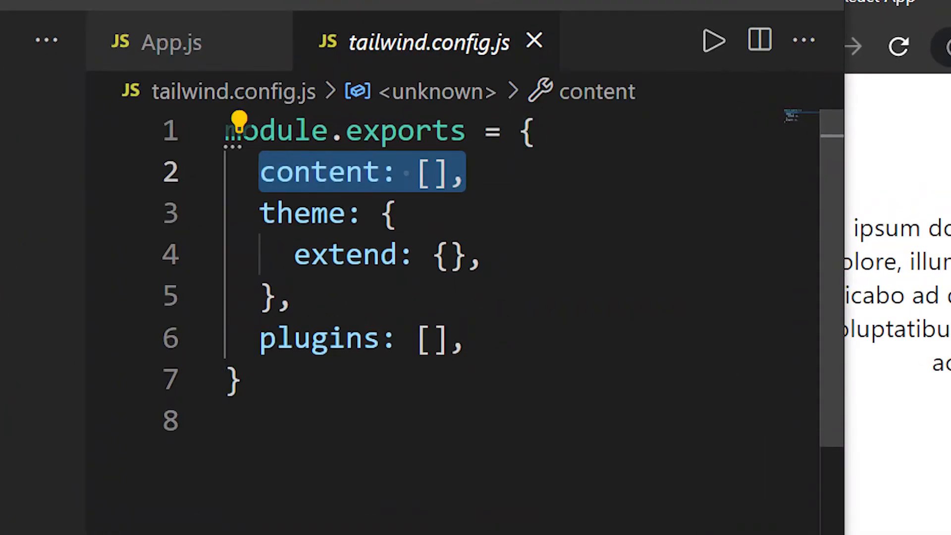
Add "./src/**/*.{js,jsx,ts,tsx}" to the content array of tailwind.config.js.
{"action": "key", "text": "Enter"}
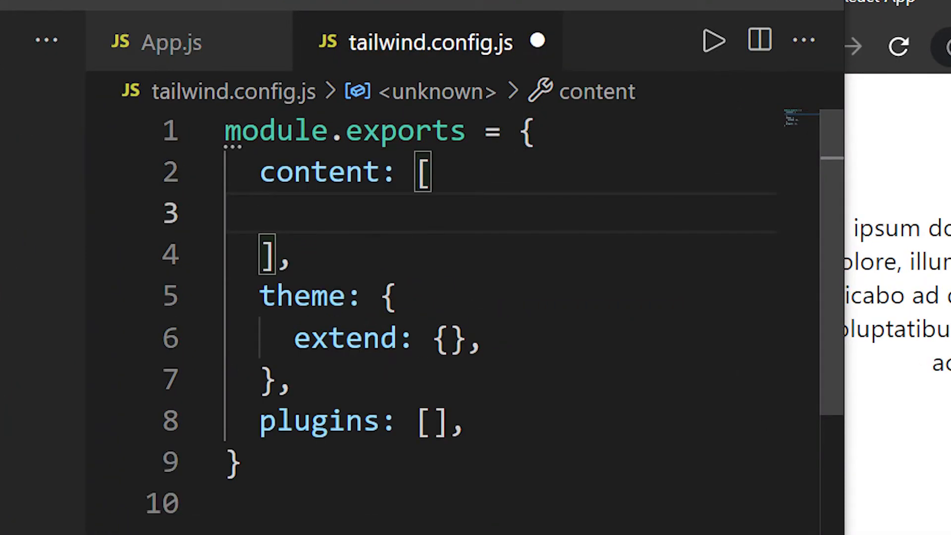
{"action": "type", "text": "\"./src/\""}
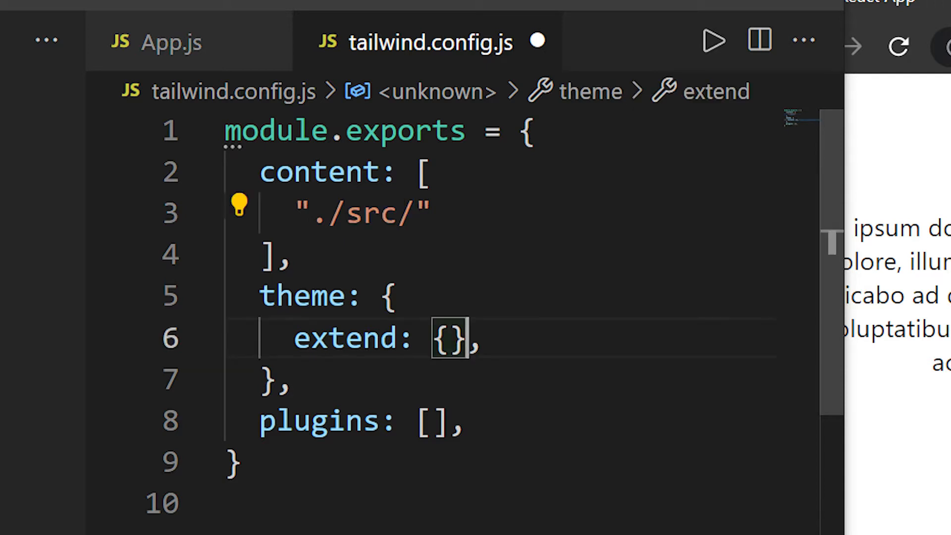
{"action": "type", "text": "**/*"}
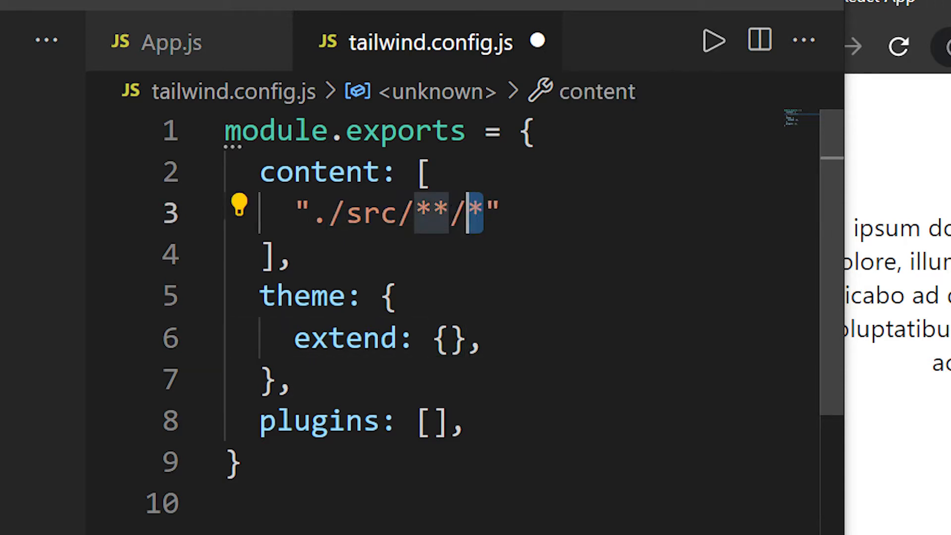
{"action": "type", "text": ".{}"}
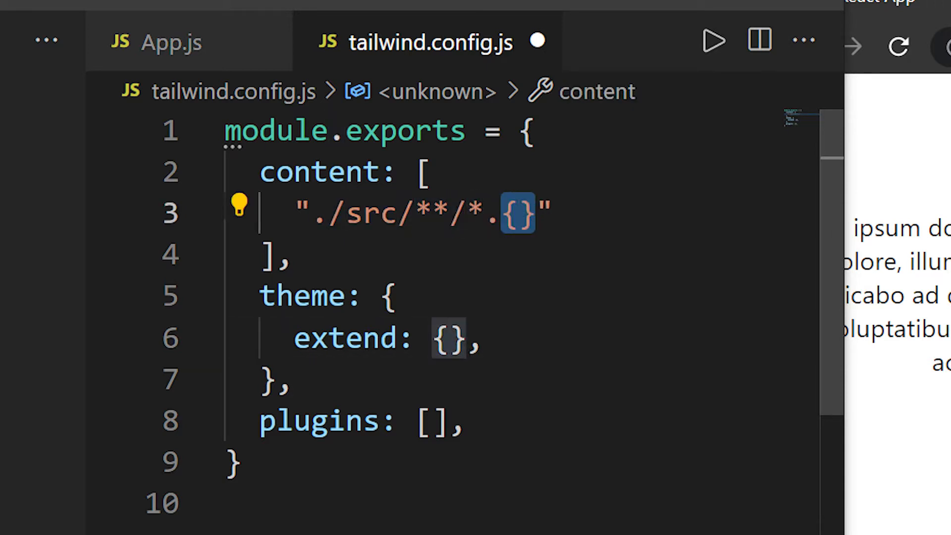
{"action": "type", "text": "js,jsx,ts,tsx"}
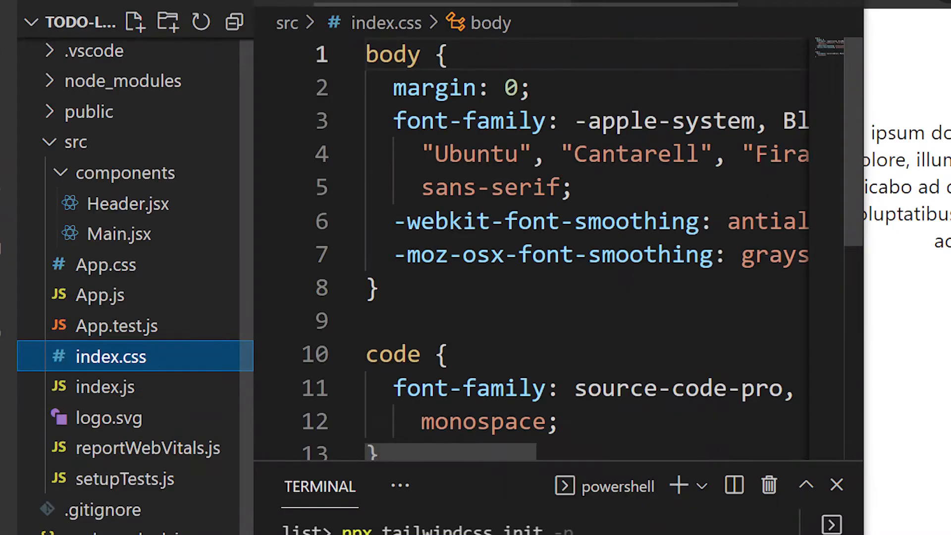
{"action": "scroll", "scroll_direction": "down", "scroll_amount": 3}
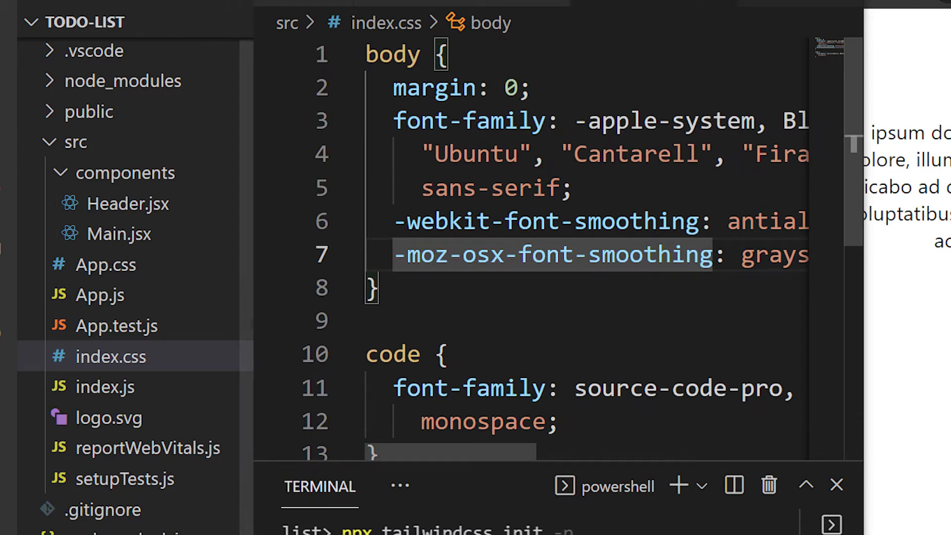
{"action": "double_click", "coordinate": [391, 54]}
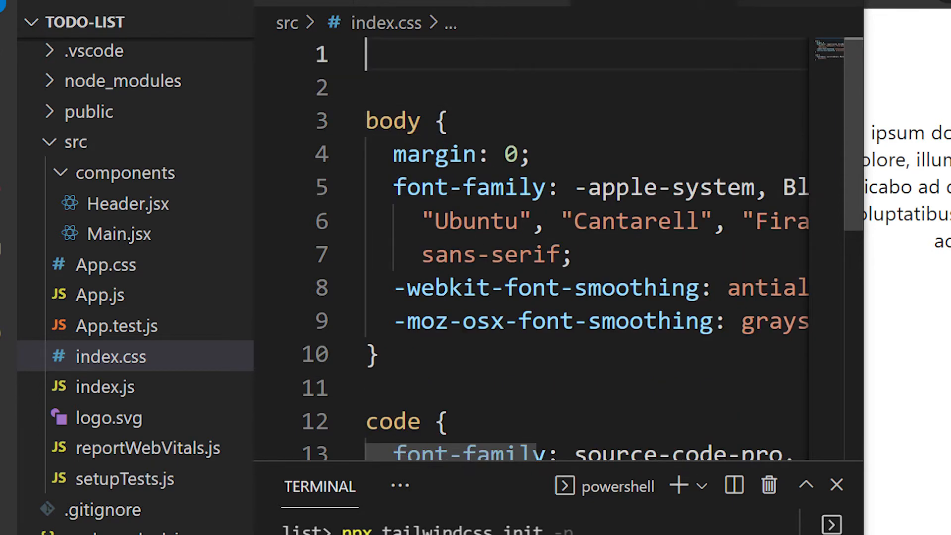
{"action": "type", "text": "@tailwind"}
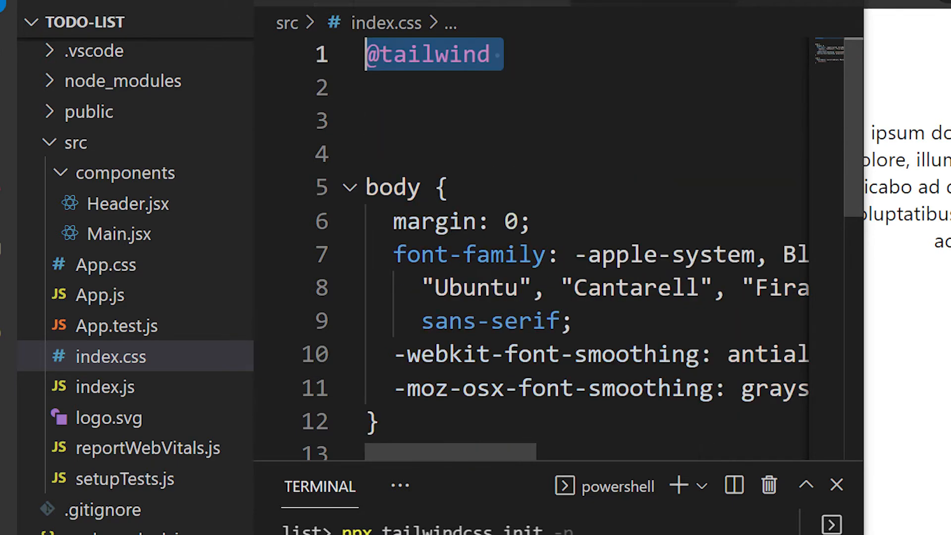
{"action": "type", "text": "base;"}
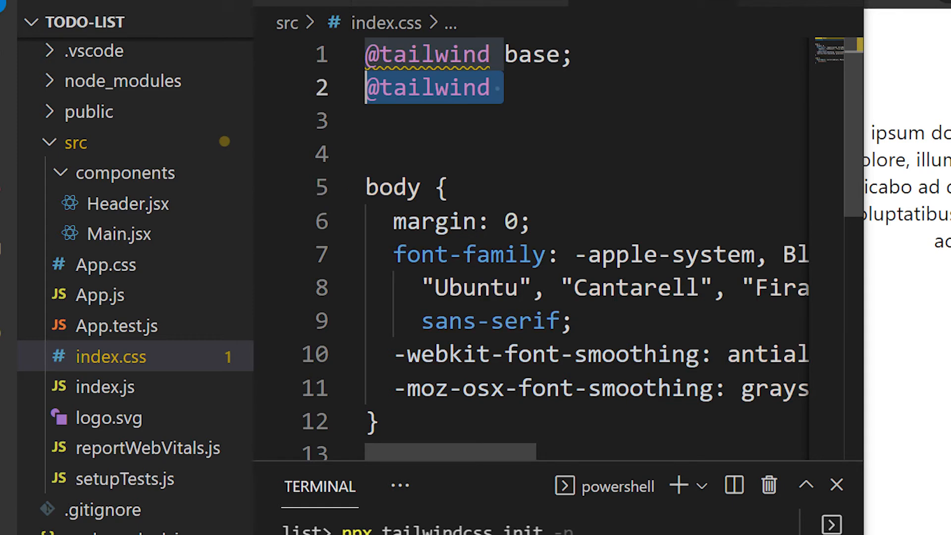
{"action": "type", "text": "components;"}
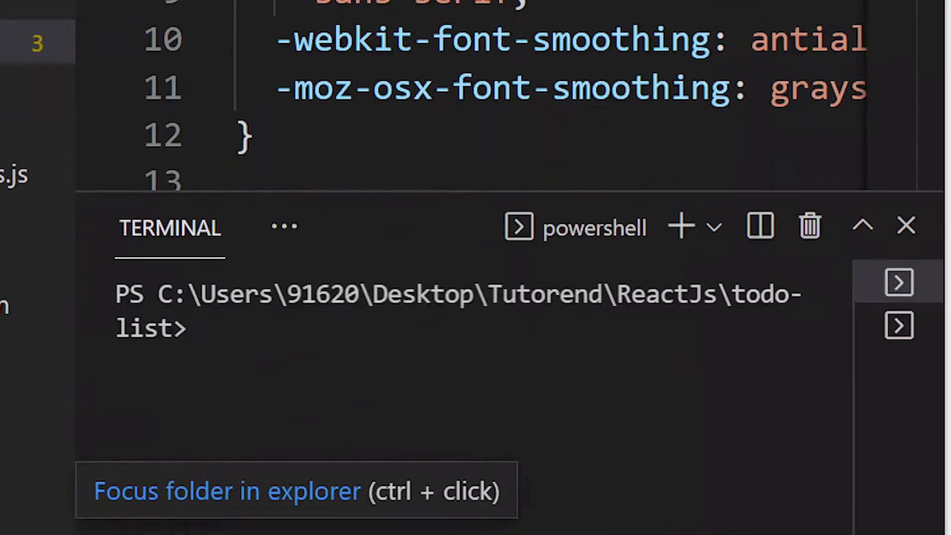
Start the app with npm start and open Main.jsx from src/components.
{"action": "type", "text": "npm stat"}
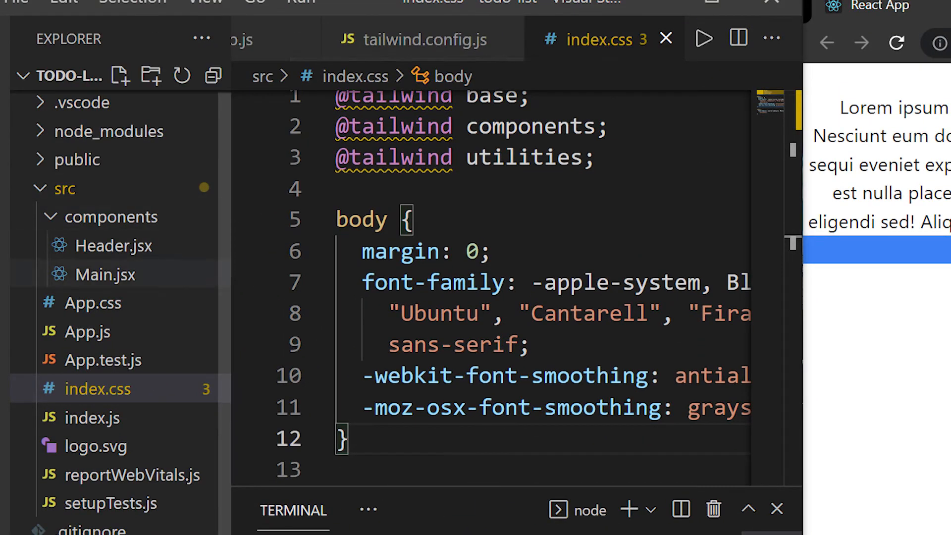
{"action": "left_click", "coordinate": [105, 274]}
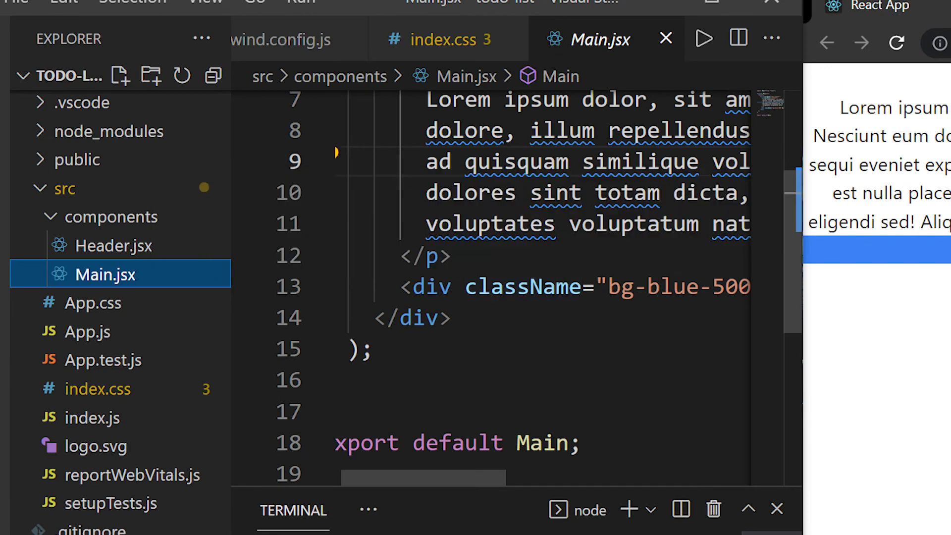